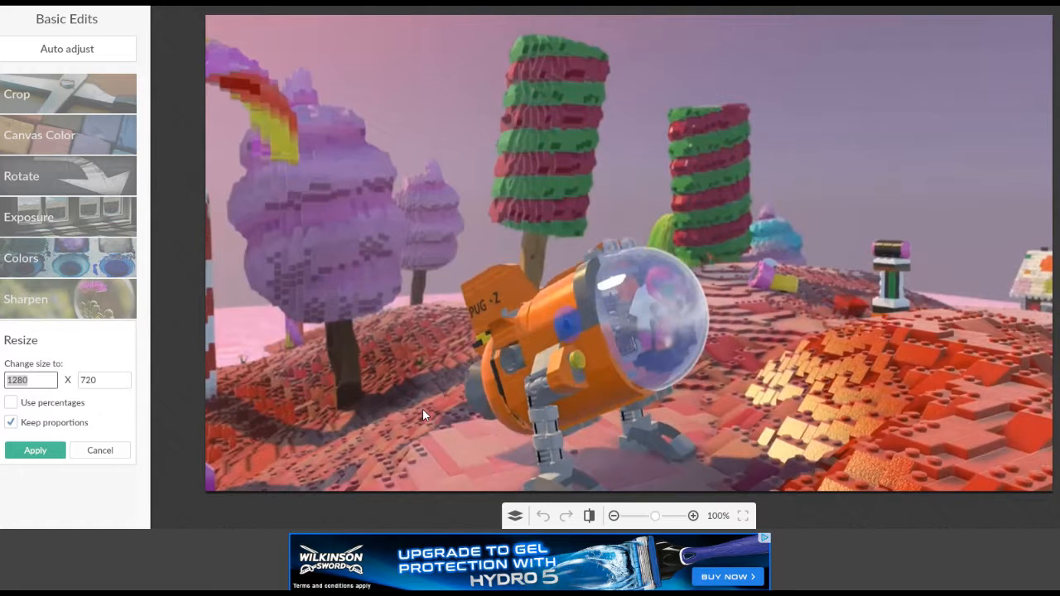
{"action": "mouse_move", "coordinate": [332, 421]}
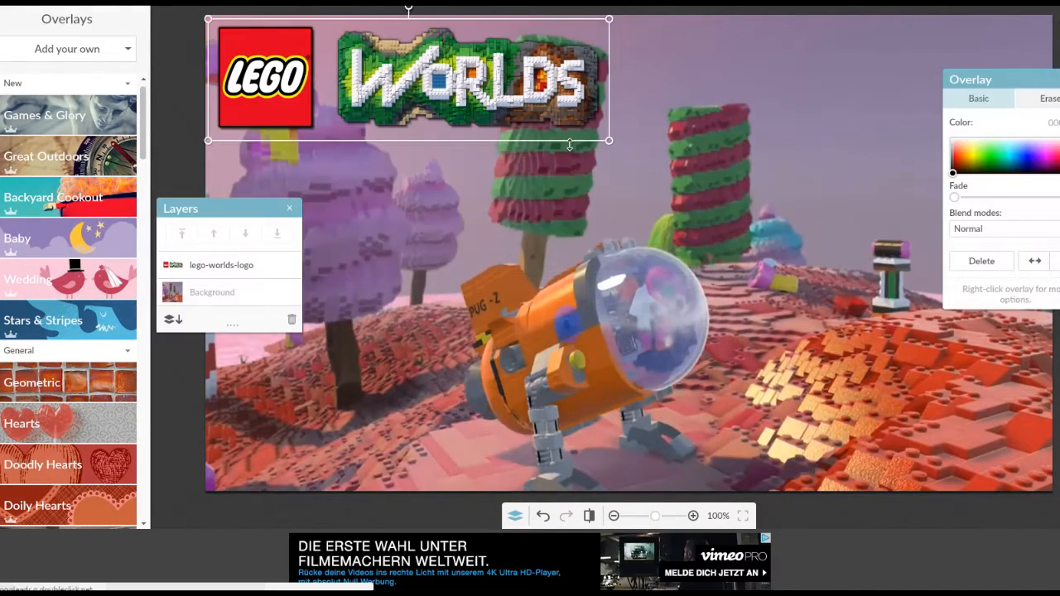
{"action": "mouse_move", "coordinate": [731, 414]}
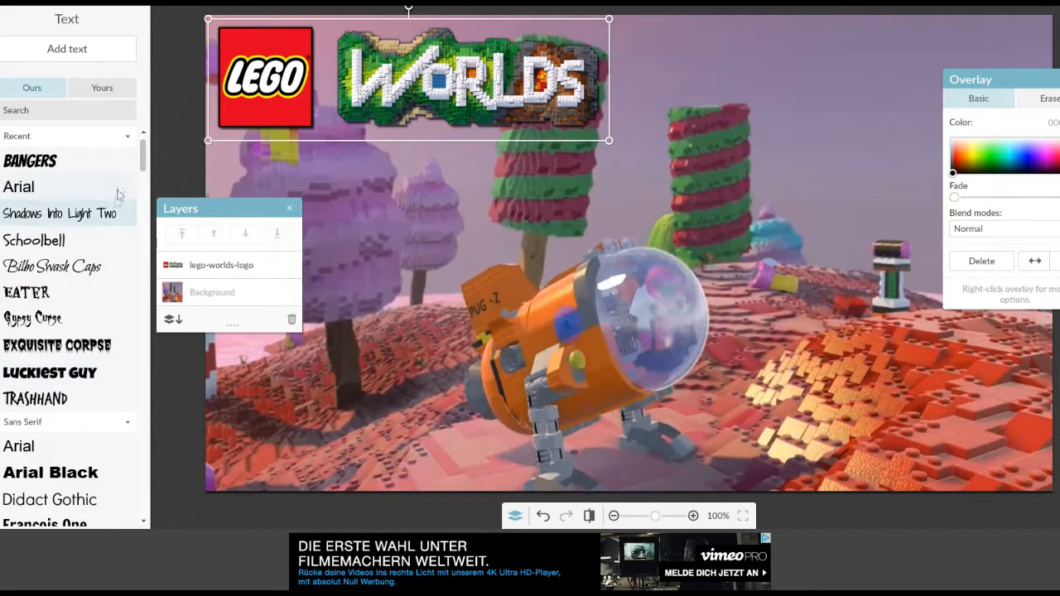
Add a Bangers text box reading 'CANDY CONSTRUCTION CAPERS' and colour it yellow.
{"action": "scroll", "scroll_direction": "down", "scroll_amount": 3}
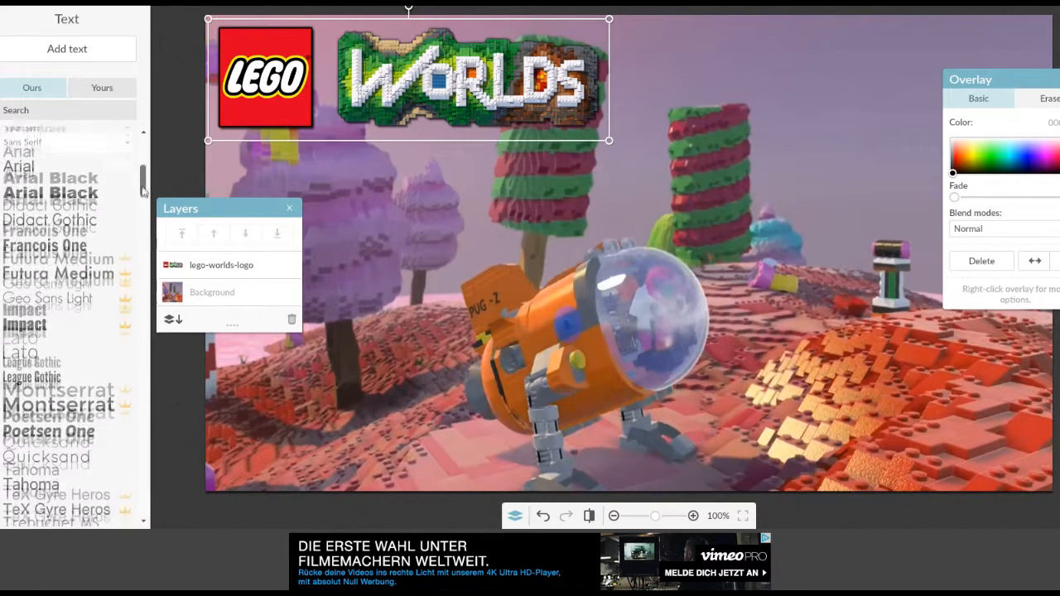
{"action": "scroll", "scroll_direction": "down", "scroll_amount": 3}
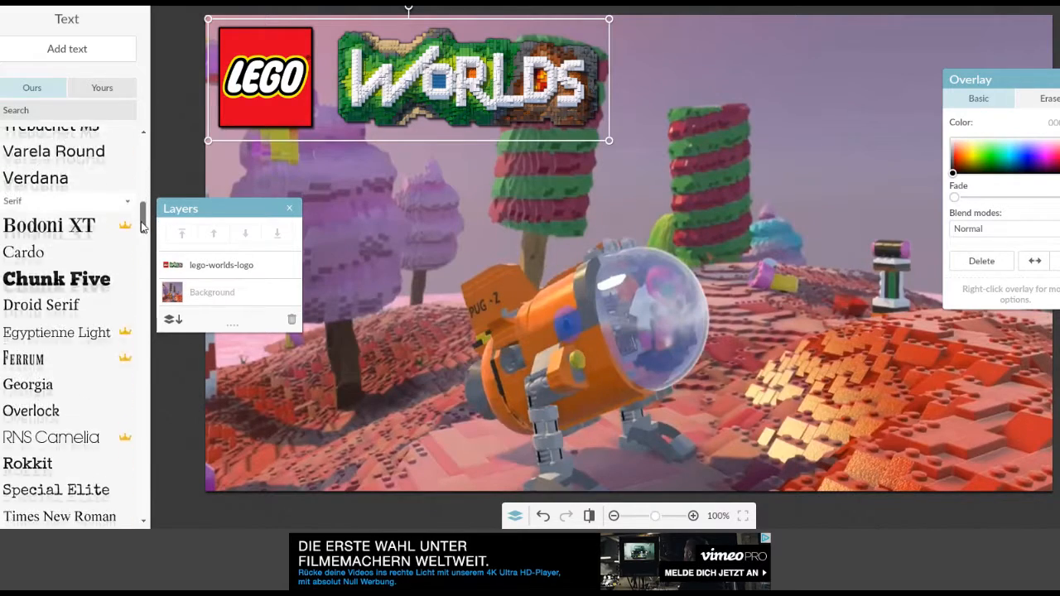
{"action": "scroll", "scroll_direction": "down", "scroll_amount": 3}
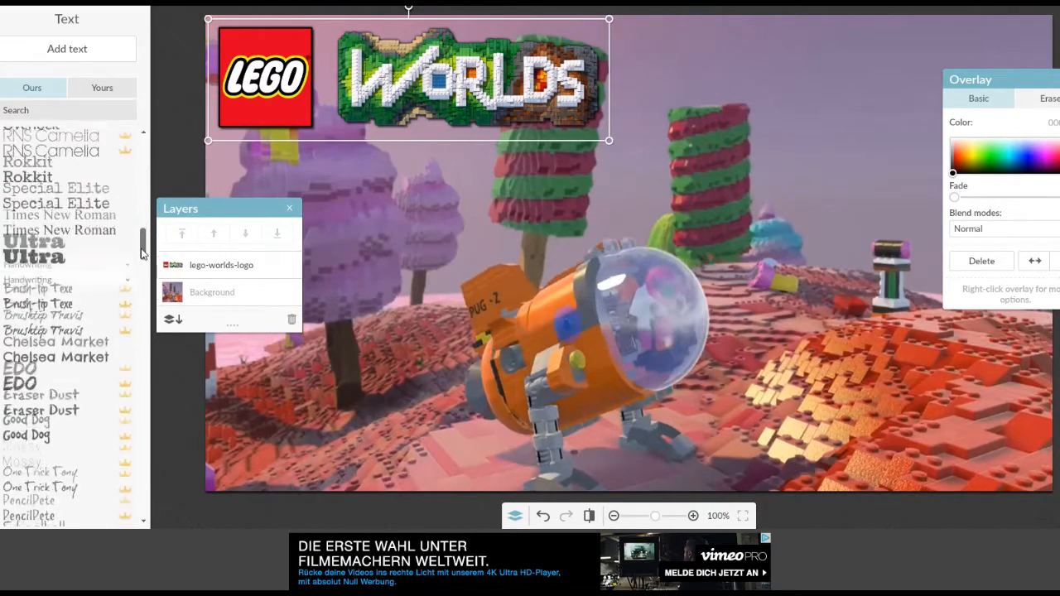
{"action": "scroll", "scroll_direction": "down", "scroll_amount": 3}
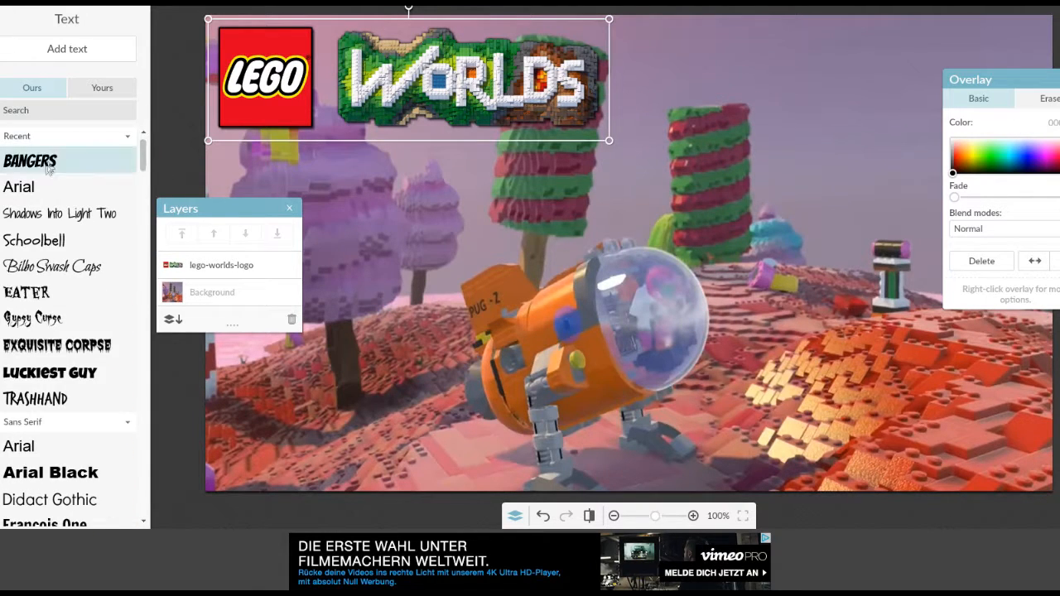
{"action": "left_click", "coordinate": [66, 48]}
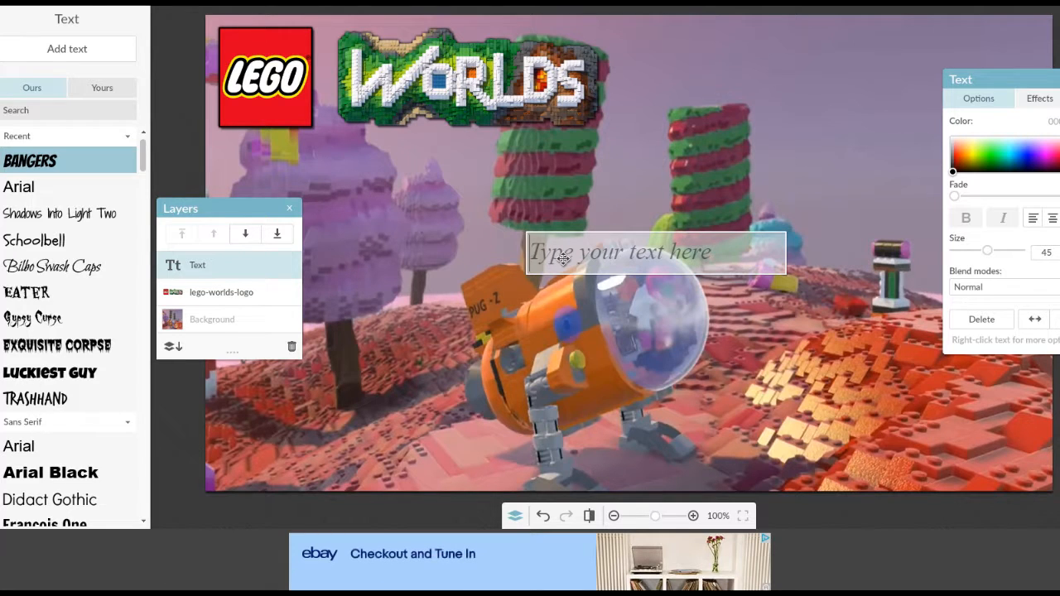
{"action": "type", "text": "CANDY CONSTRUCTION CAPERS"}
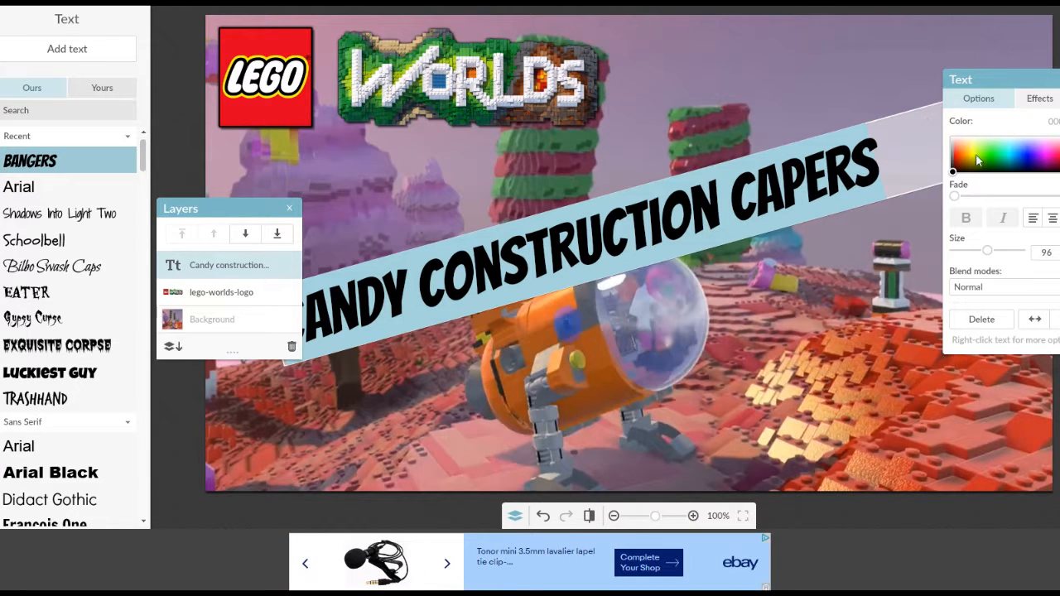
{"action": "left_click", "coordinate": [974, 159]}
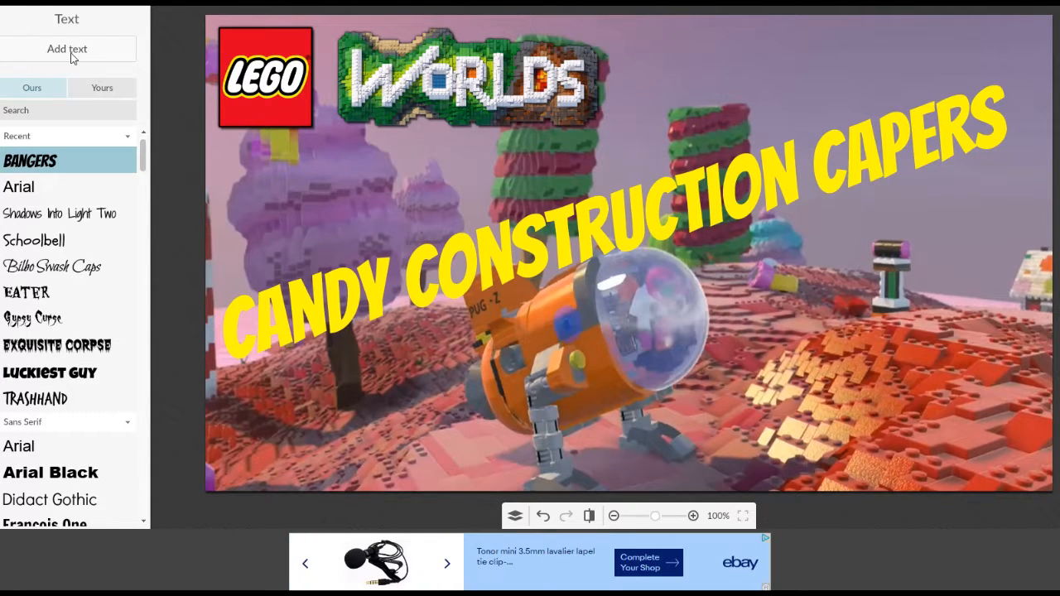
Add a '#3' text box and place it in the lower right of the image.
{"action": "left_click", "coordinate": [67, 48]}
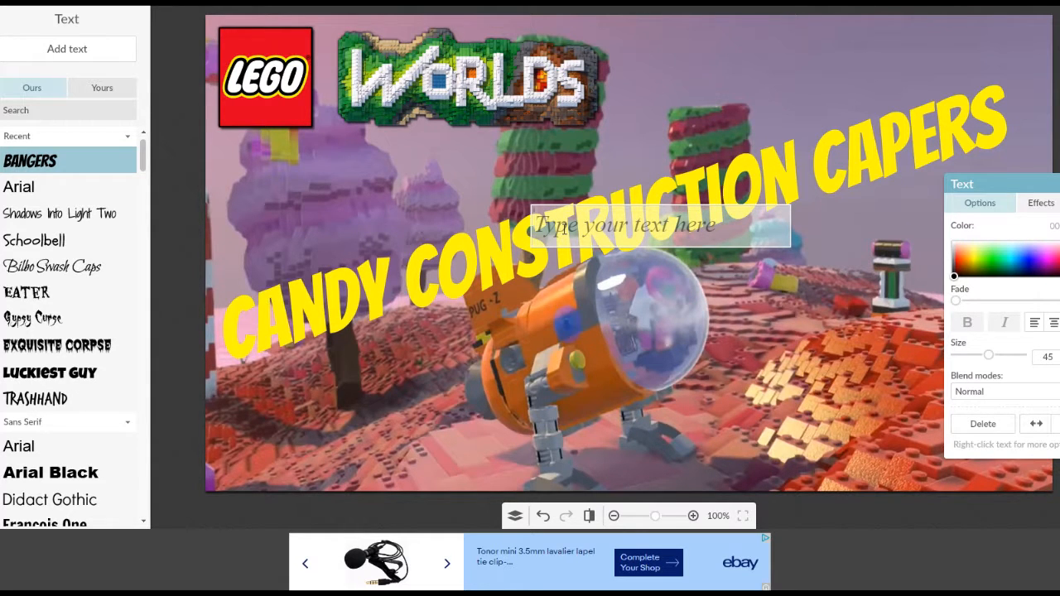
{"action": "type", "text": "#3"}
{"action": "type", "text": "107"}
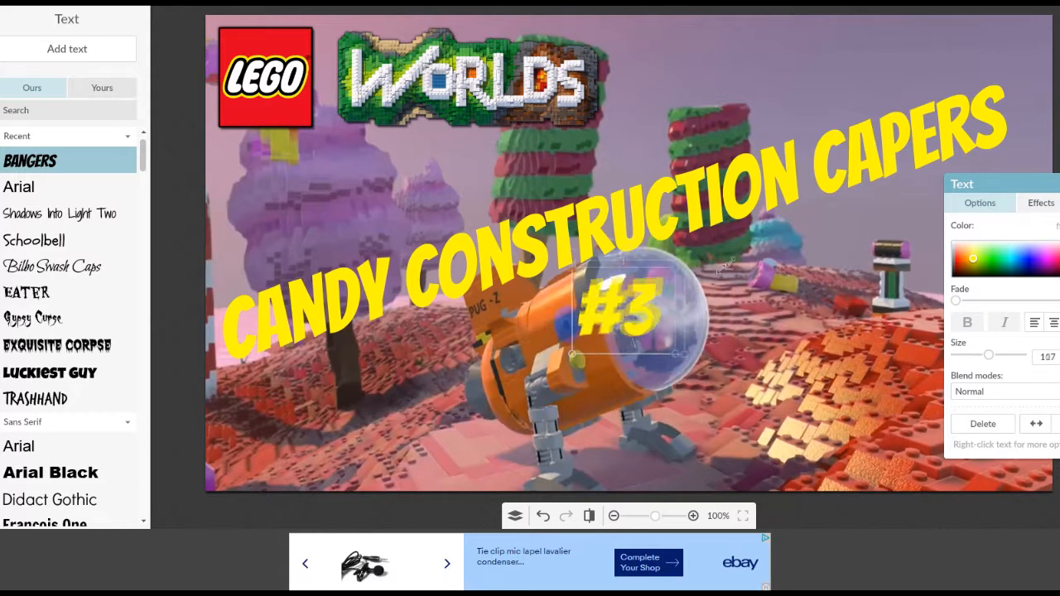
{"action": "left_click_drag", "start_coordinate": [616, 311], "coordinate": [831, 348]}
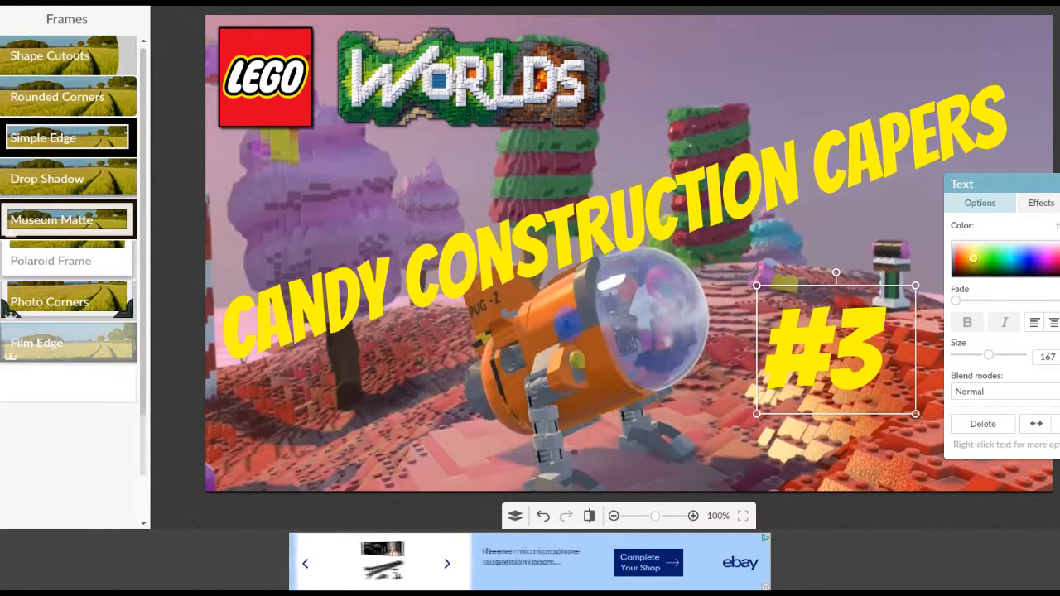
Scroll through the Frames list to see more border styles.
{"action": "scroll", "scroll_direction": "down", "scroll_amount": 3}
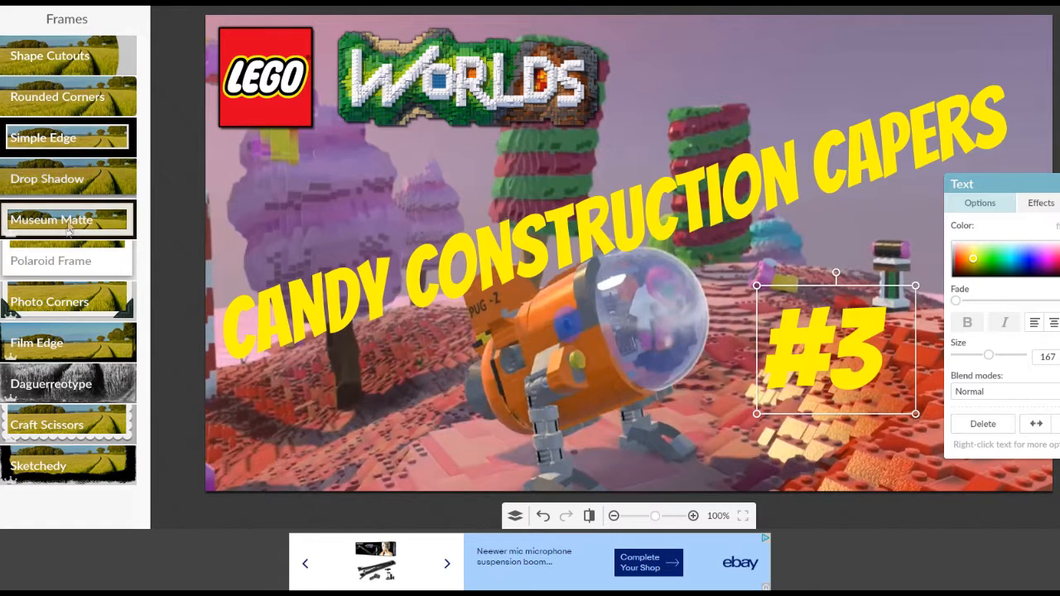